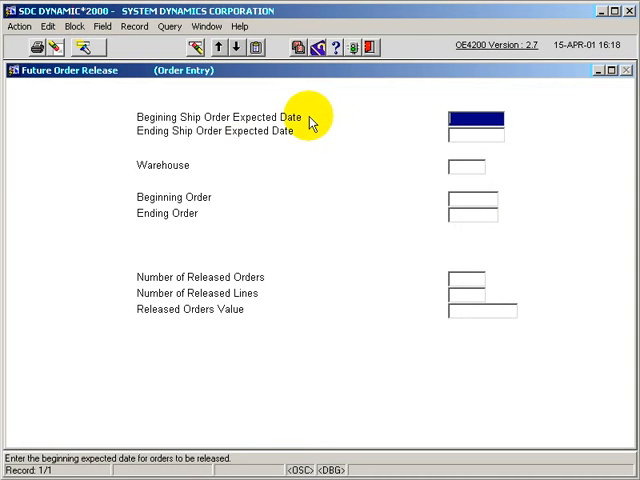
{"action": "mouse_move", "coordinate": [390, 188]}
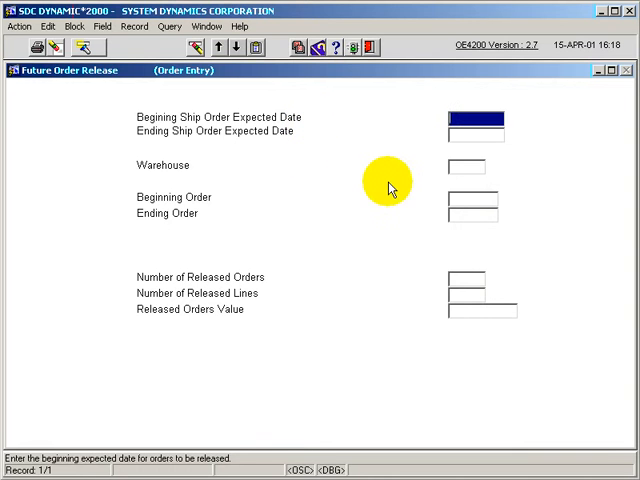
{"action": "mouse_move", "coordinate": [388, 212]}
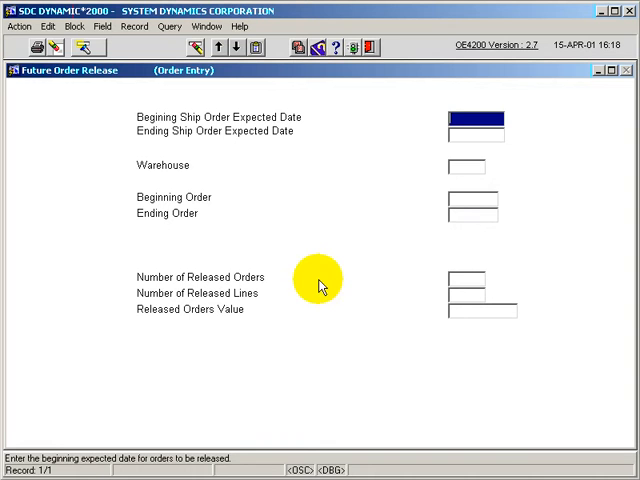
{"action": "mouse_move", "coordinate": [322, 322]}
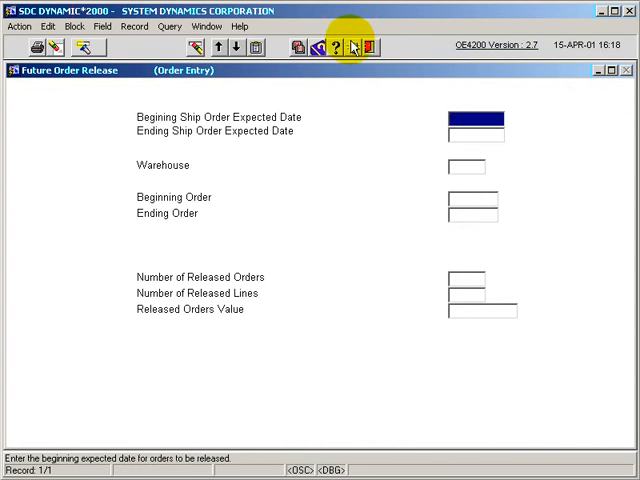
Step: Launch Order Entry via OE21 and retrieve order 2151, a Future Back Ordered order for Delhi-Solec
{"action": "left_click", "coordinate": [350, 48]}
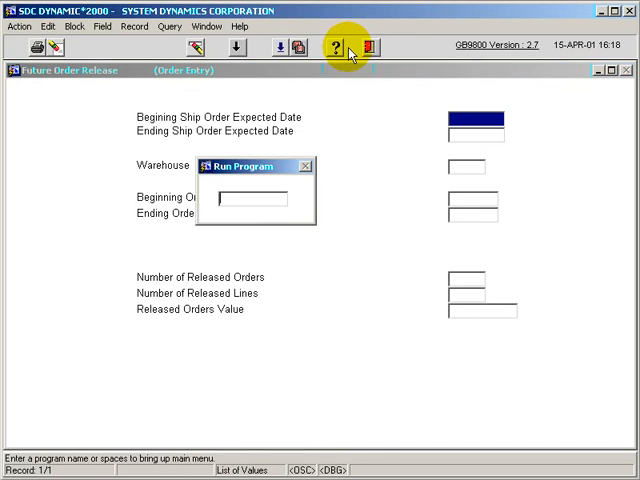
{"action": "type", "text": "OE21"}
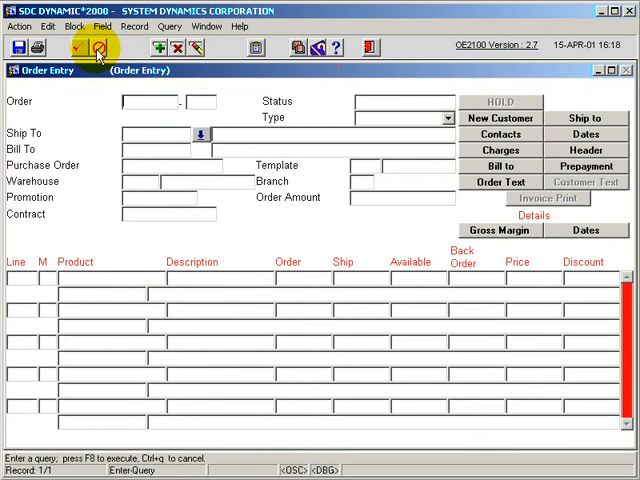
{"action": "type", "text": "2151"}
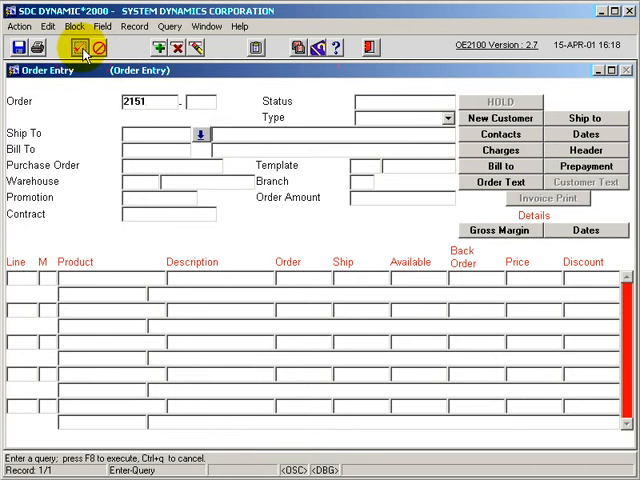
{"action": "left_click", "coordinate": [80, 48]}
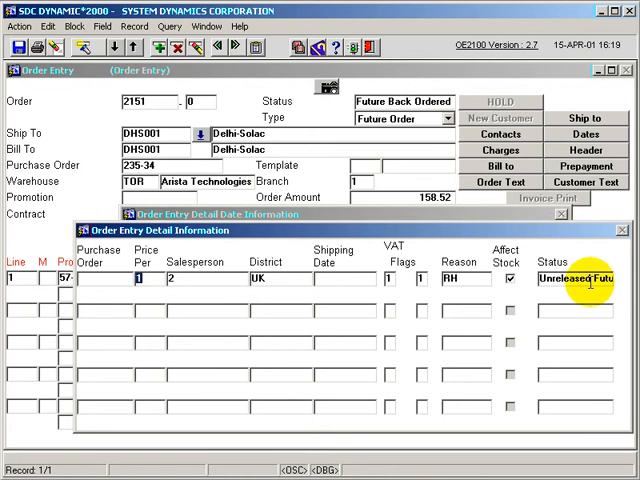
Step: In Future Order Release, set ship dates from 20-APR-01 to 20-APR-01 and warehouse TOR
{"action": "left_click", "coordinate": [368, 48]}
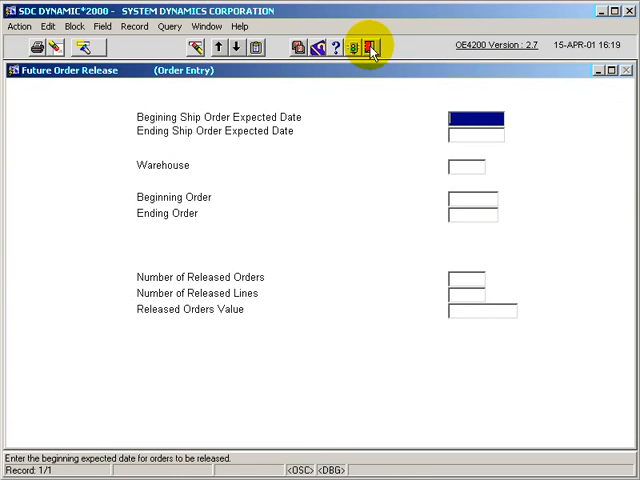
{"action": "mouse_move", "coordinate": [372, 48]}
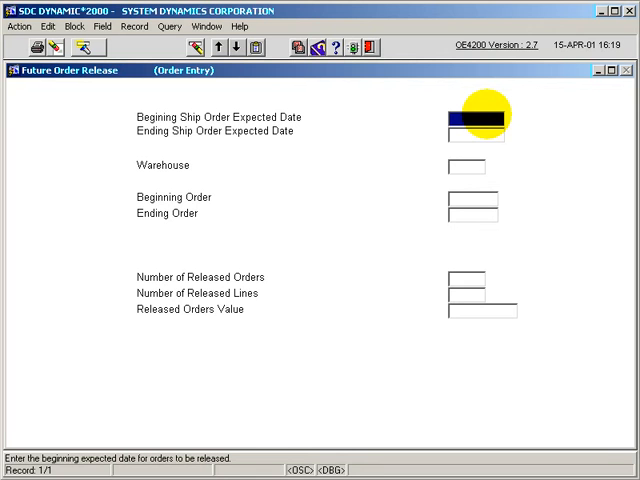
{"action": "type", "text": "20-"}
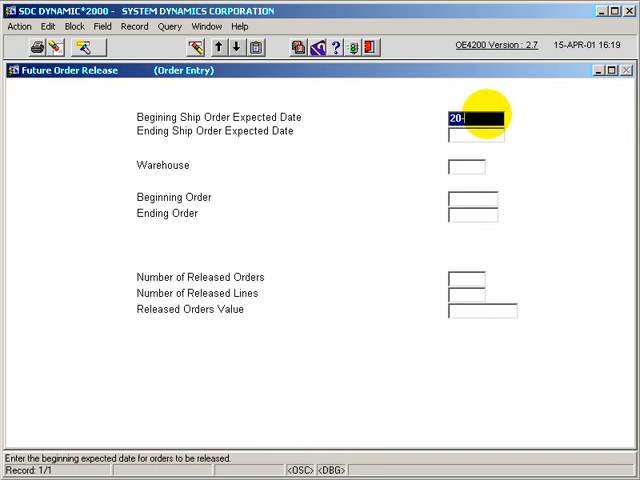
{"action": "type", "text": "APR-01"}
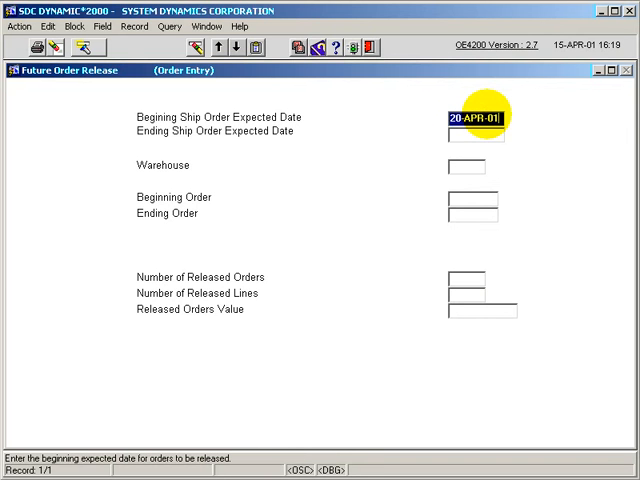
{"action": "type", "text": "2"}
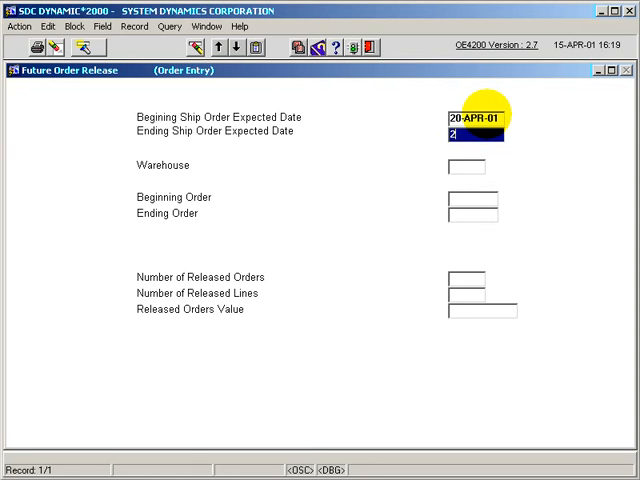
{"action": "type", "text": "0"}
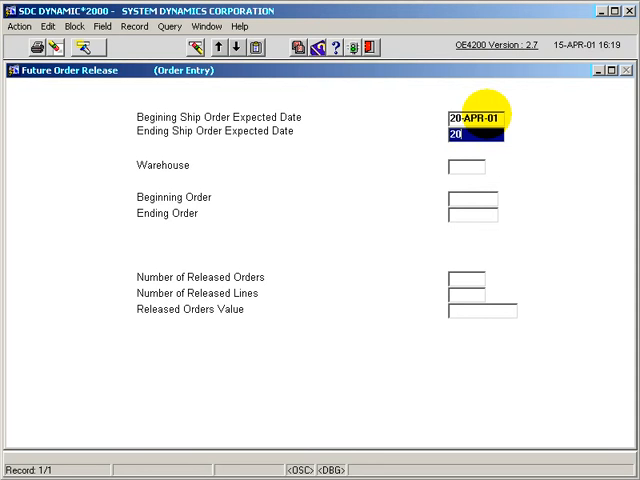
{"action": "type", "text": "APR"}
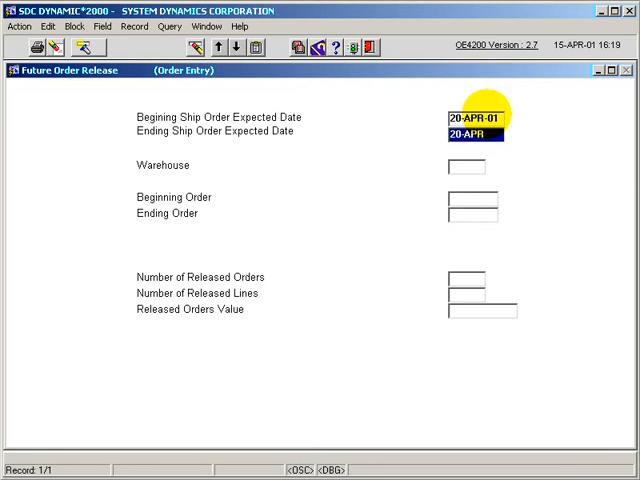
{"action": "type", "text": "TOR"}
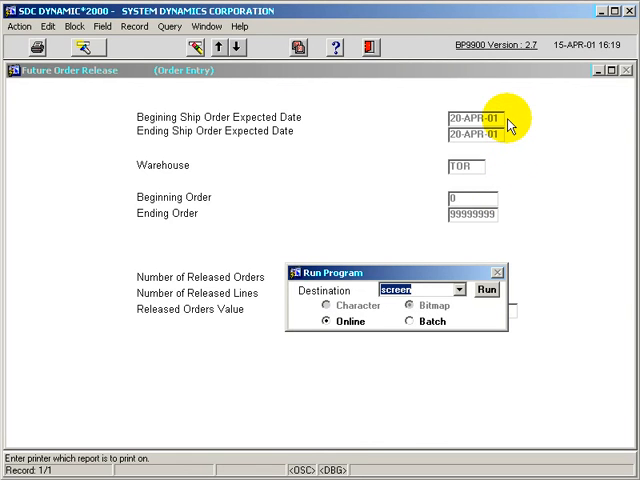
{"action": "mouse_move", "coordinate": [508, 144]}
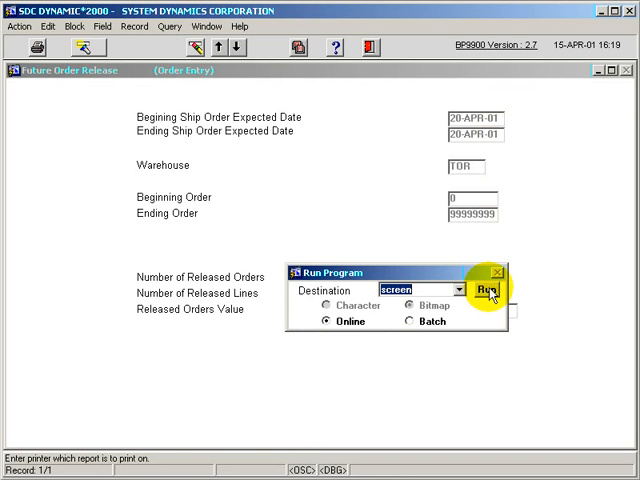
Step: Run the future order release to screen and return to the Order Entry Menu
{"action": "left_click", "coordinate": [492, 292]}
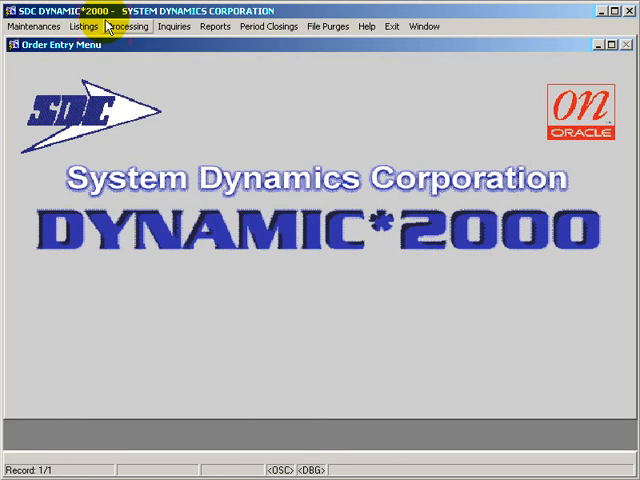
Step: Retrieve order 2151 in Order Entry again, now showing Stock Allocated status
{"action": "left_click", "coordinate": [128, 26]}
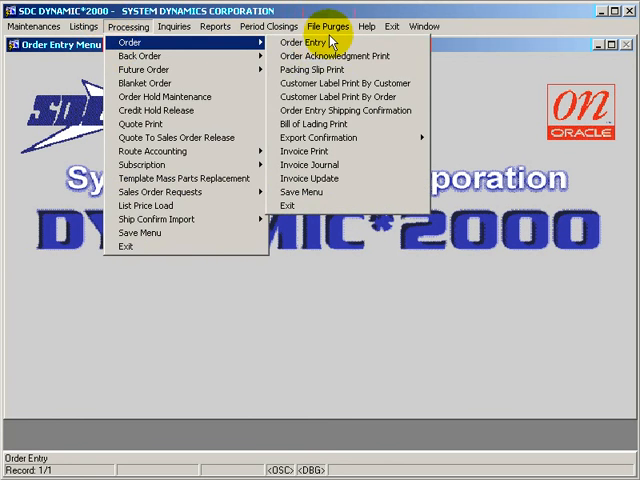
{"action": "left_click", "coordinate": [296, 40]}
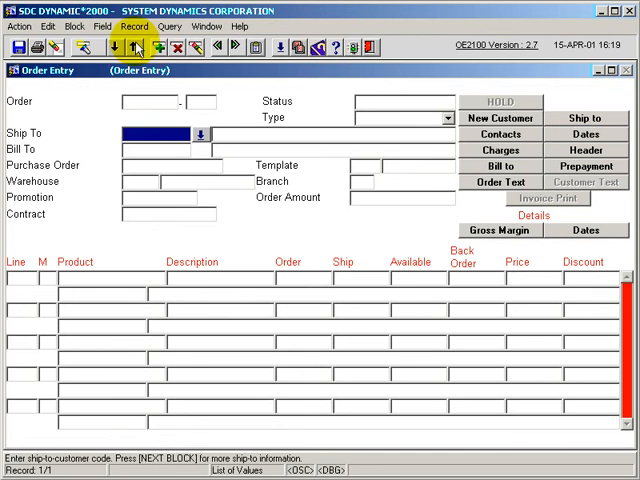
{"action": "type", "text": "215"}
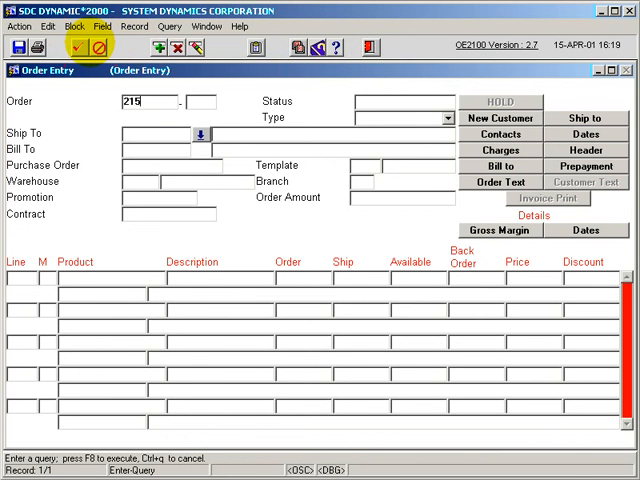
{"action": "type", "text": "1"}
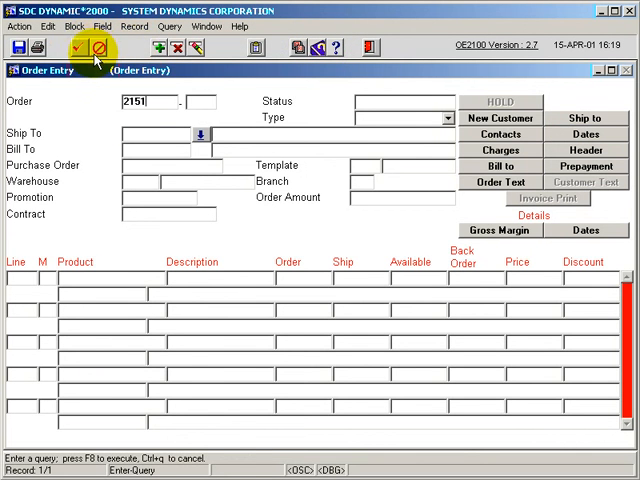
{"action": "left_click", "coordinate": [84, 48]}
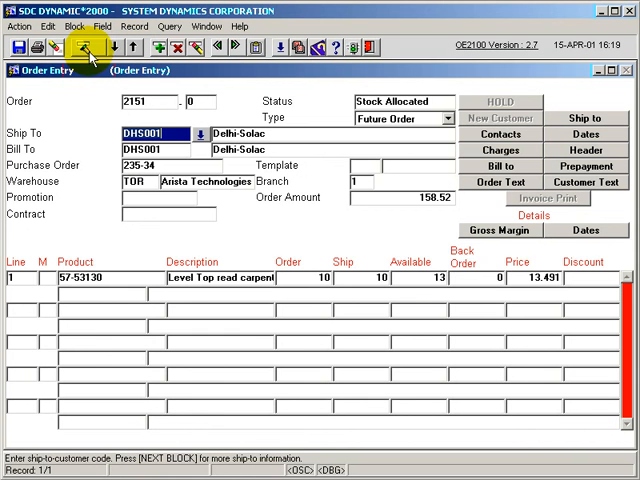